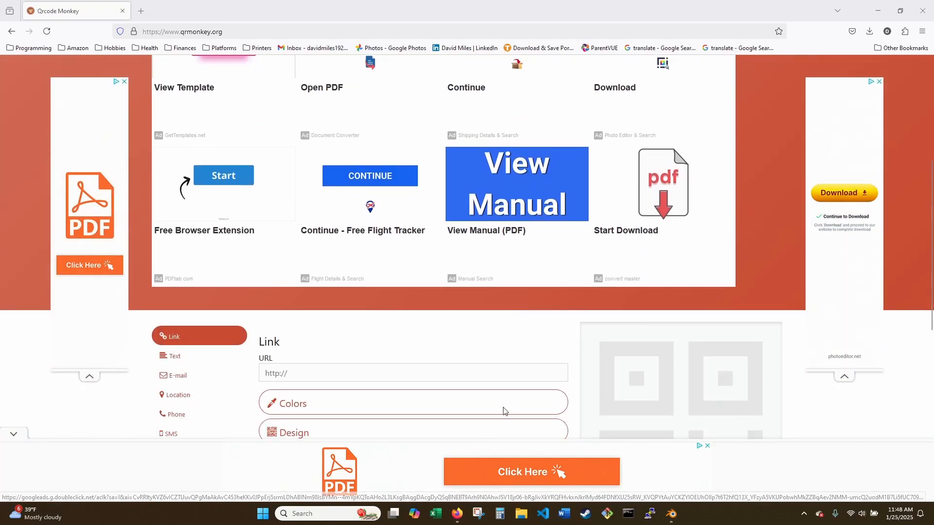
scroll("down", 3)
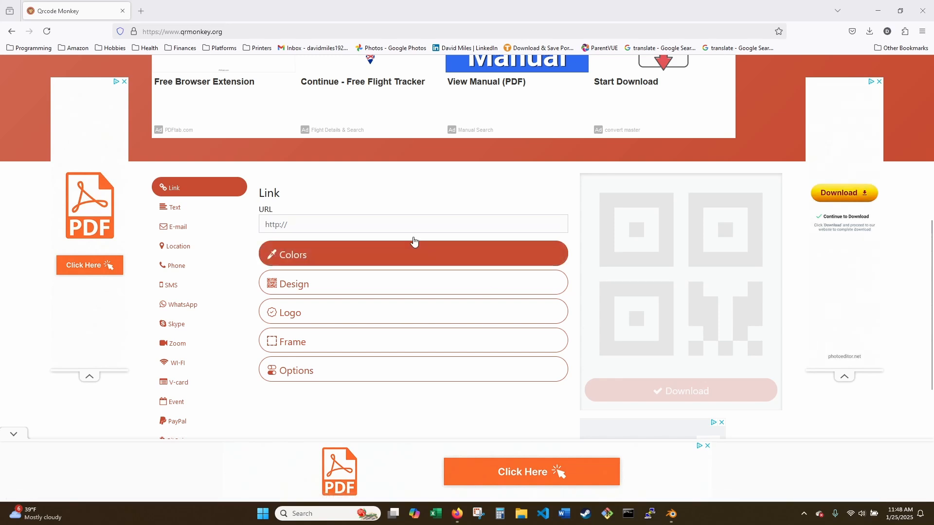
mouse_move(454, 196)
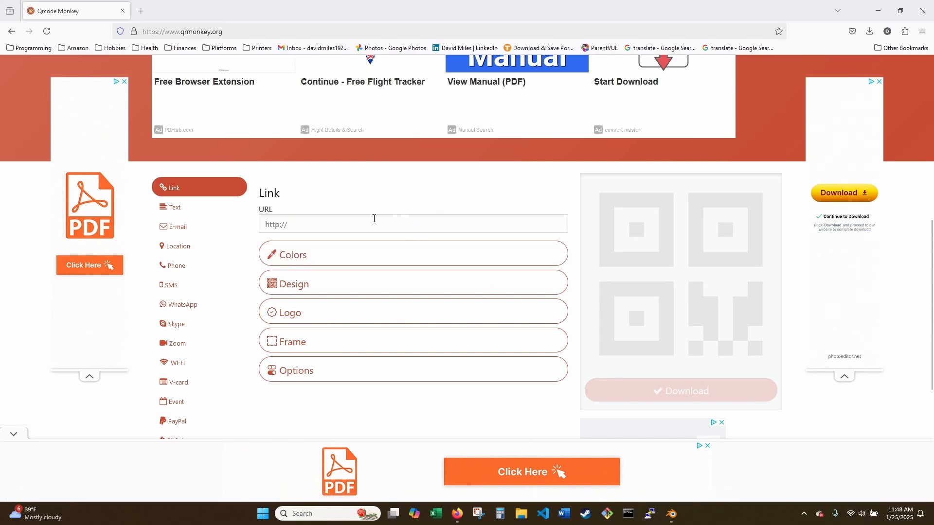
mouse_move(194, 198)
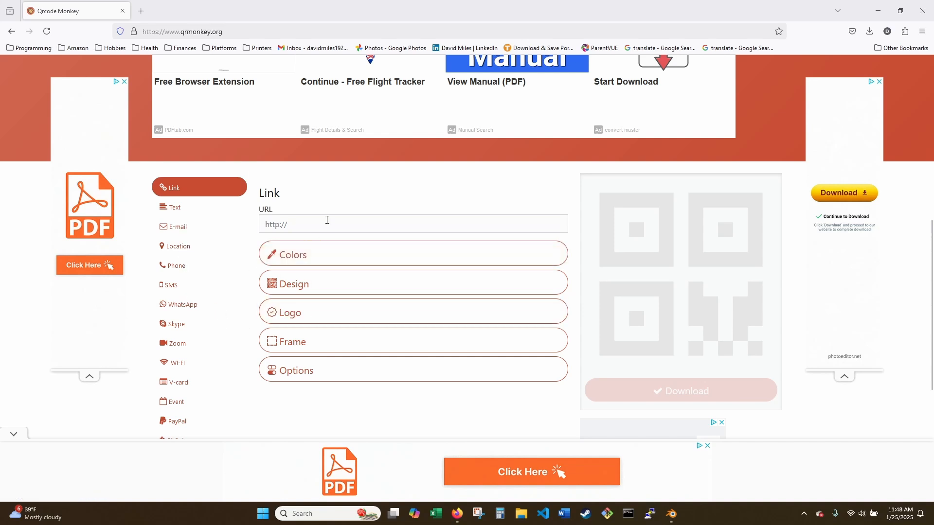
left_click(413, 224)
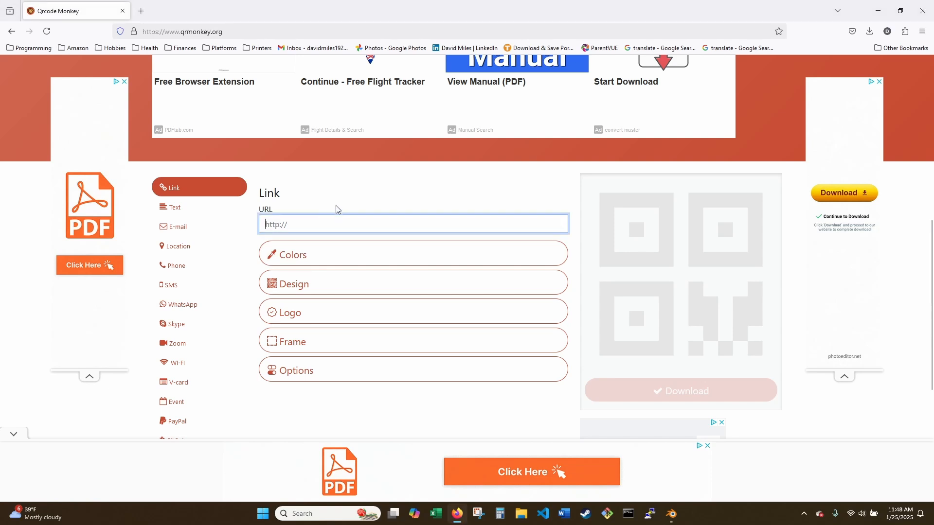
type("https://davidstoyshoppe.etsy.com")
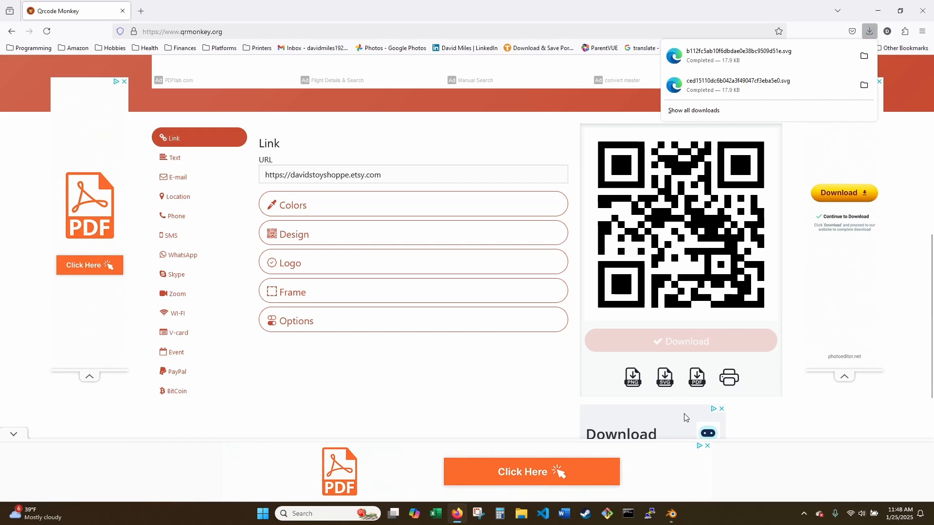
left_click(672, 514)
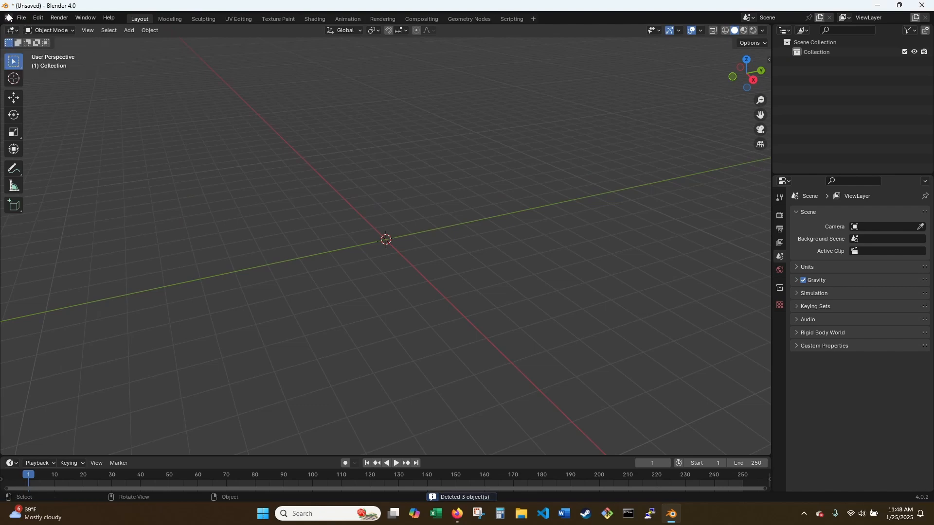
Import the downloaded QR code SVG via File > Import > Scalable Vector Graphics
left_click(21, 18)
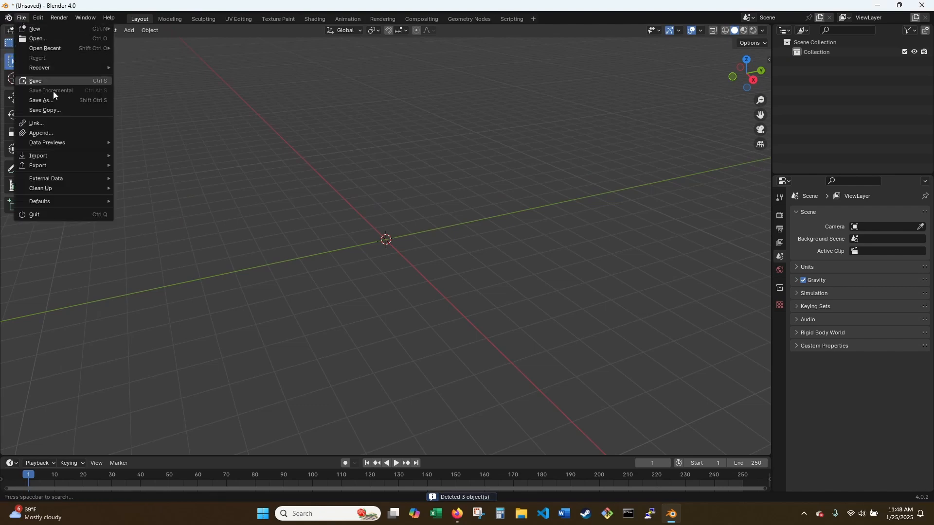
mouse_move(38, 157)
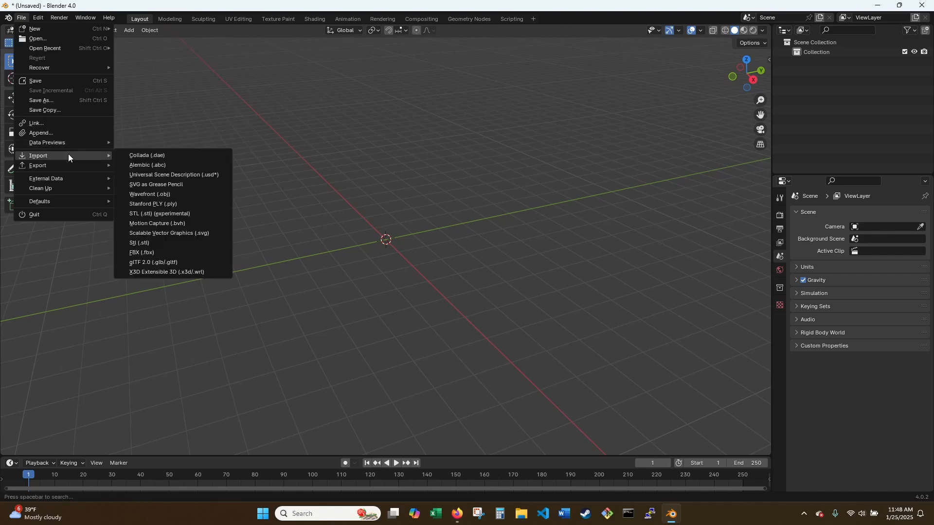
mouse_move(176, 206)
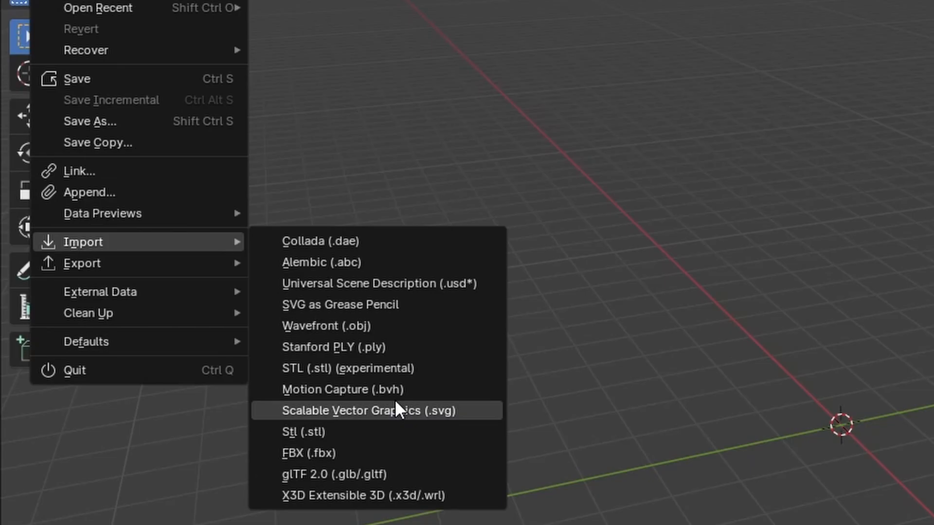
mouse_move(400, 410)
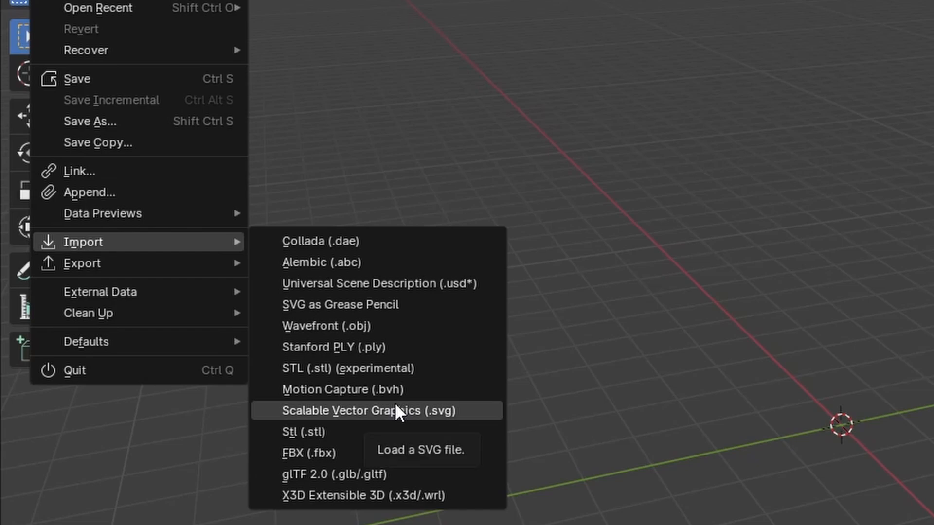
left_click(369, 411)
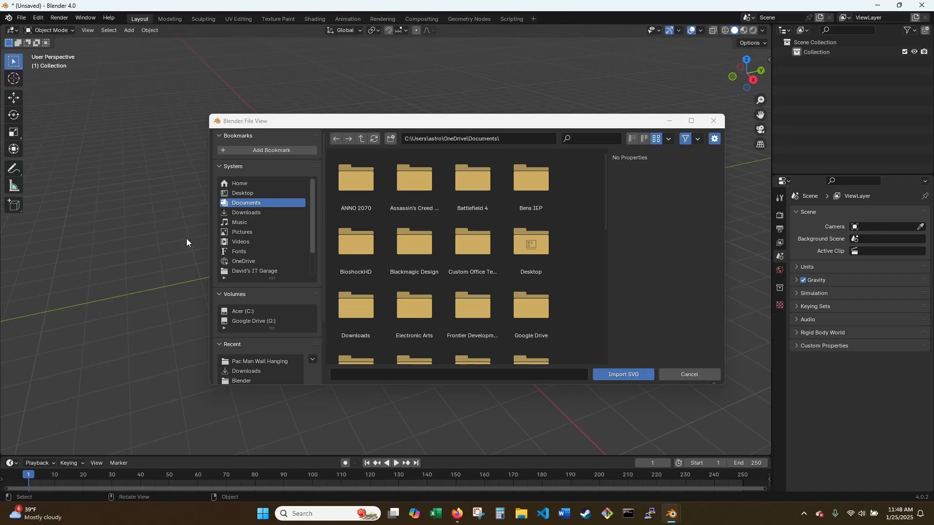
left_click(246, 213)
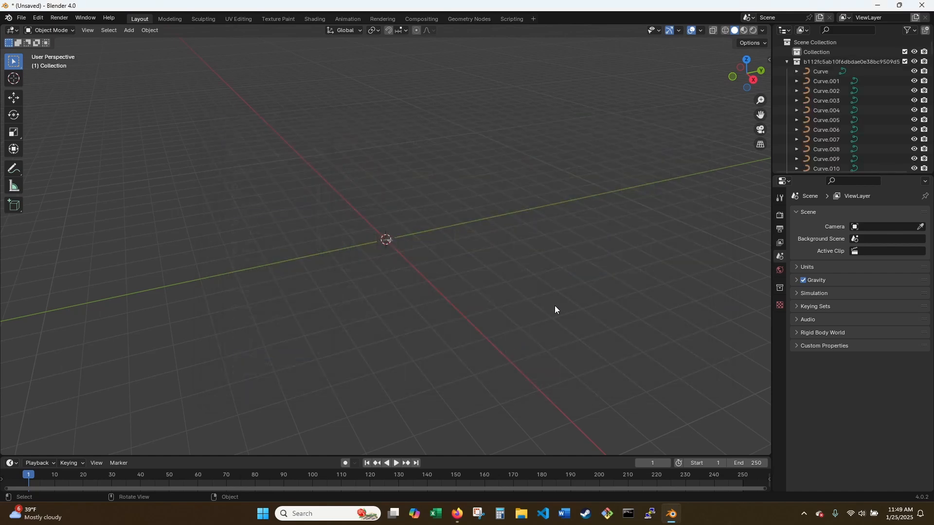
mouse_move(516, 297)
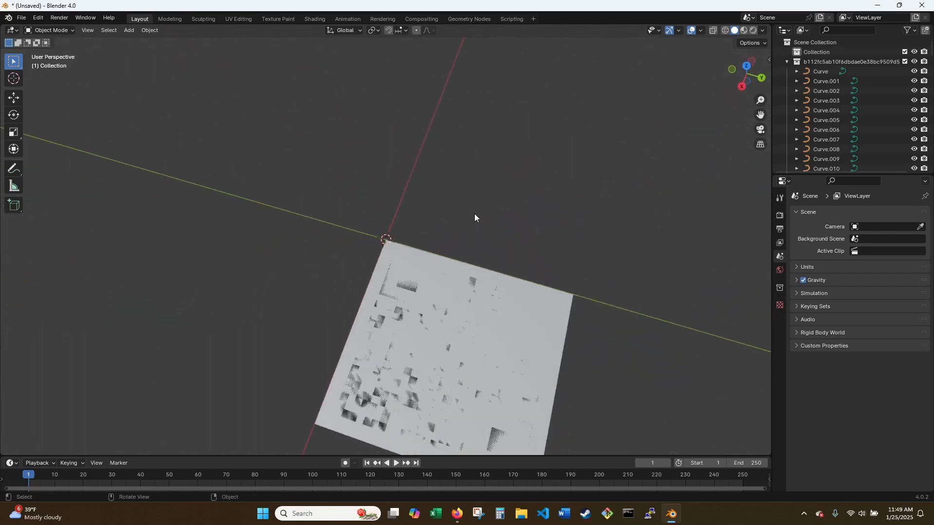
Scale all imported QR code curves by a factor of 10
scroll("down", 3)
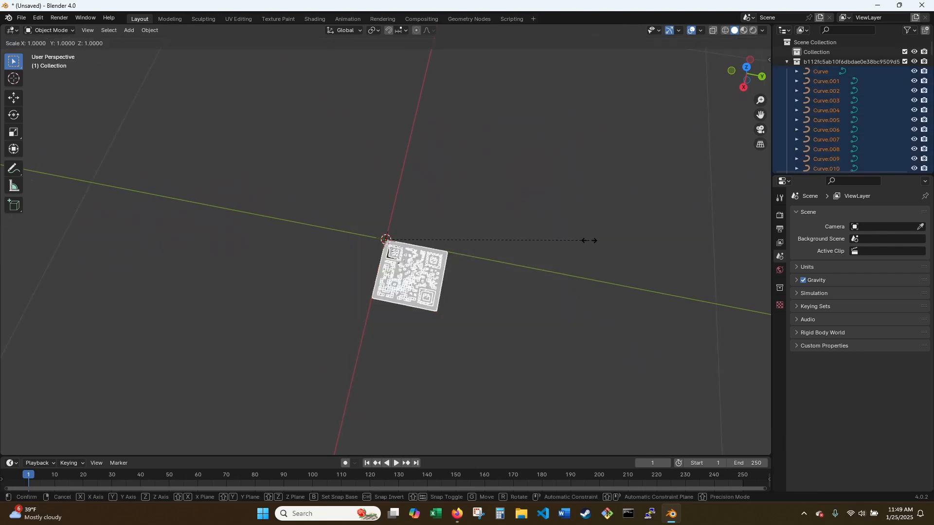
type("10|] = 1")
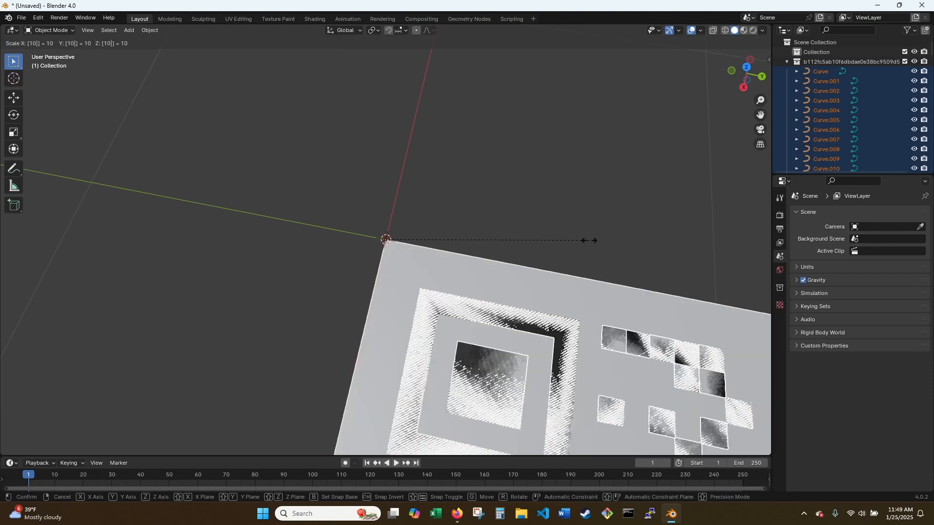
left_click(589, 241)
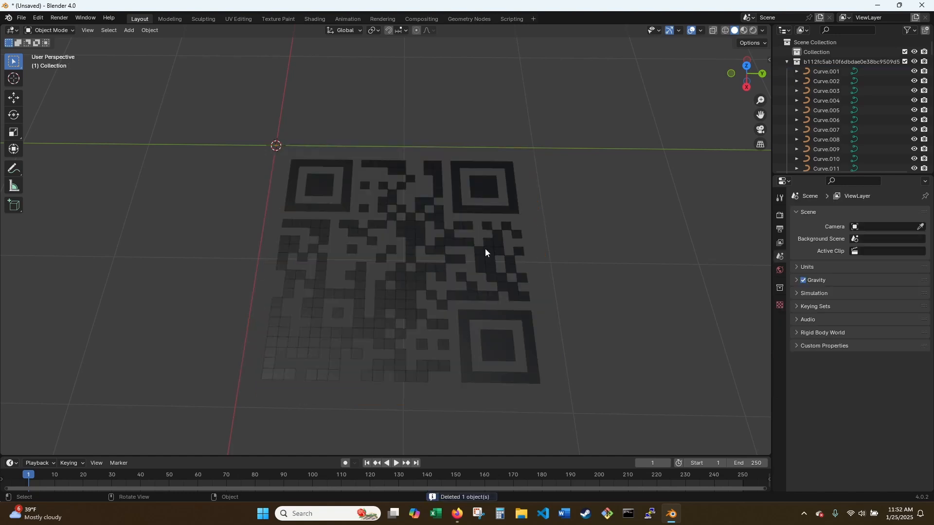
mouse_move(320, 189)
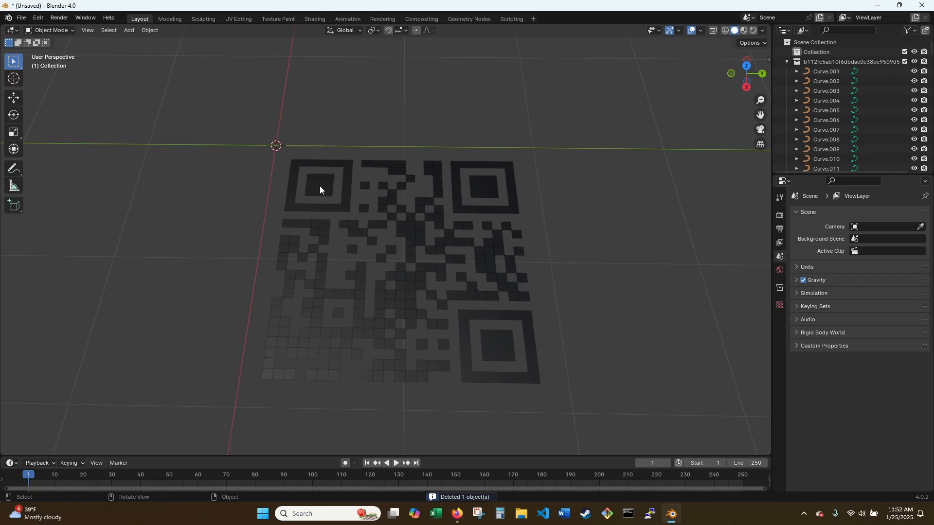
Select the inner square of the top-left finder pattern (Curve.227)
left_click(320, 185)
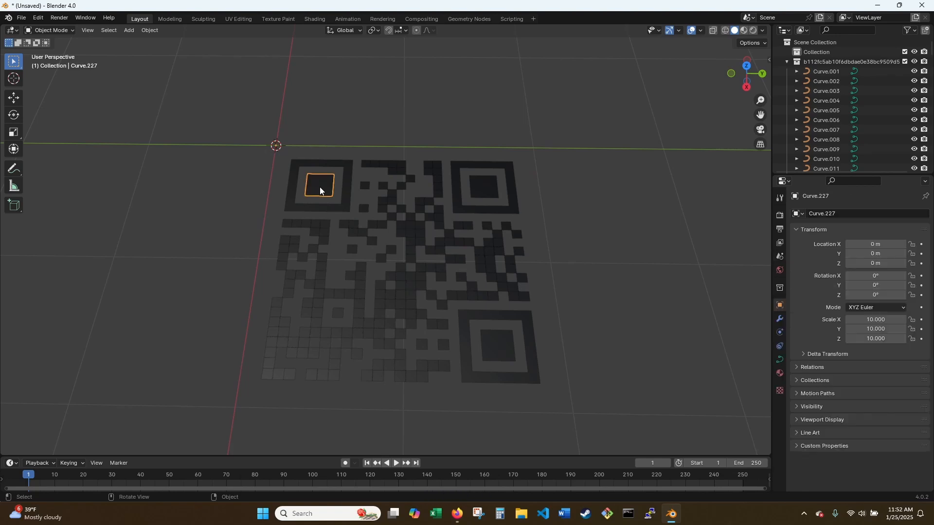
mouse_move(324, 195)
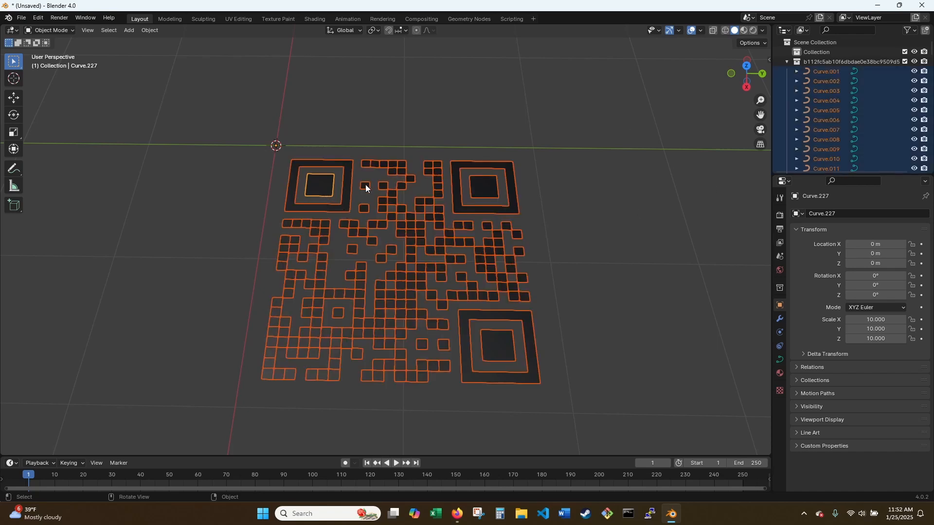
mouse_move(345, 209)
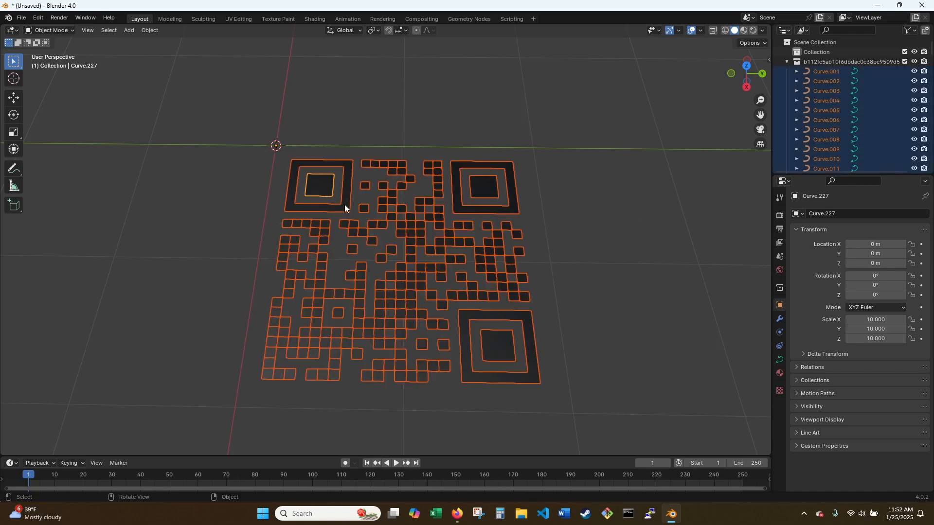
Convert the selected QR code curves to meshes from the object context menu
right_click(345, 206)
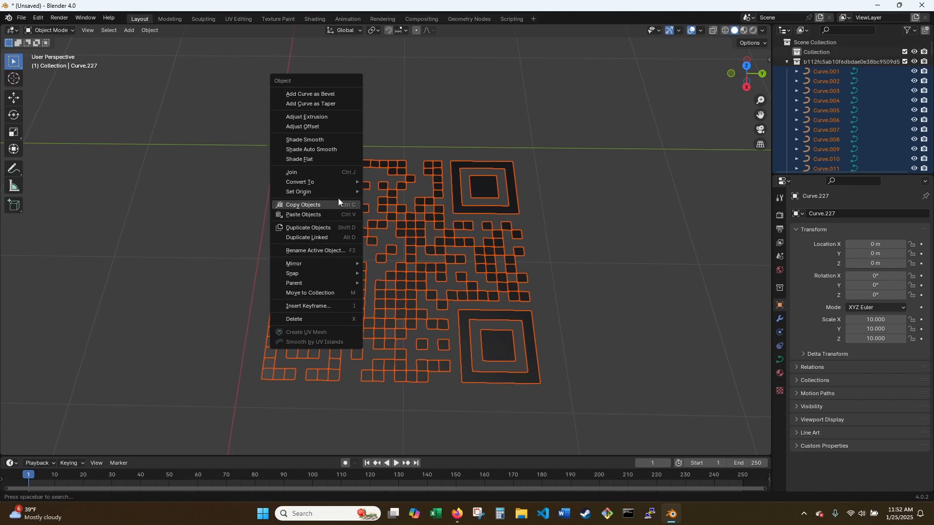
mouse_move(300, 183)
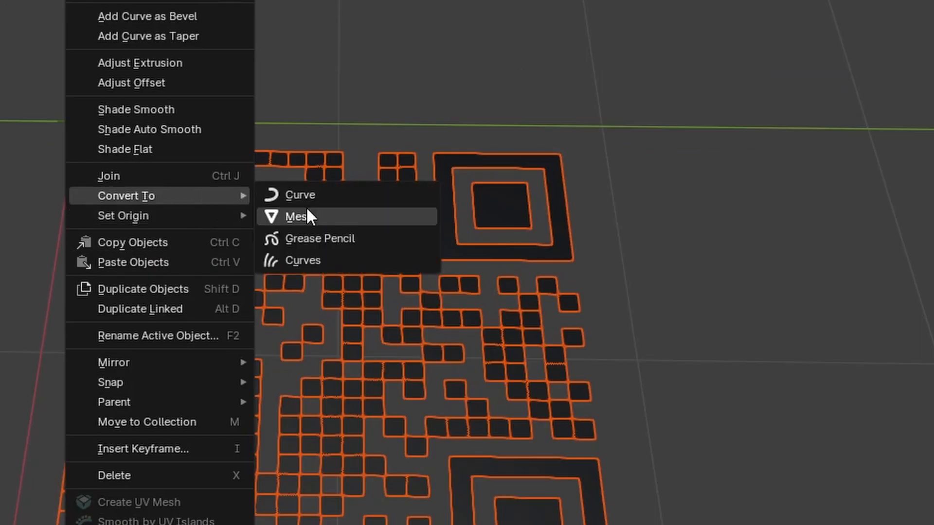
left_click(296, 216)
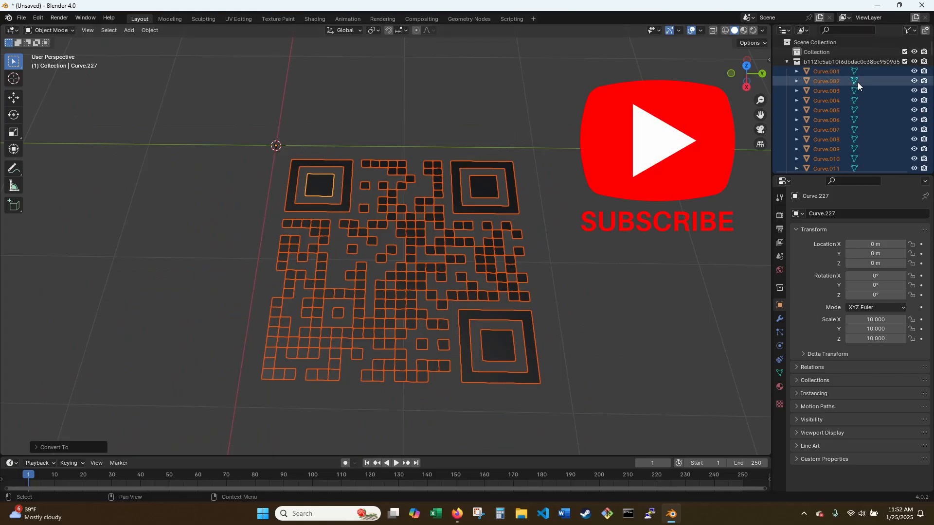
left_click(826, 72)
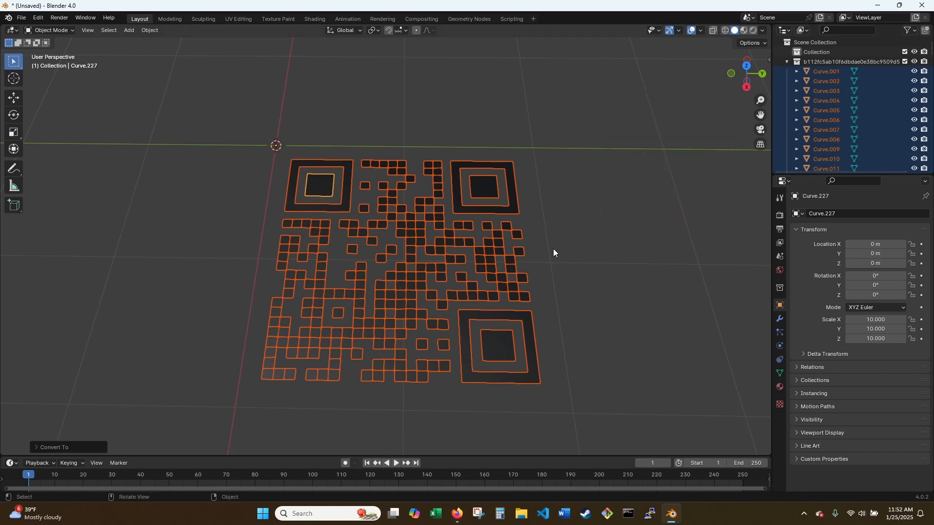
mouse_move(537, 274)
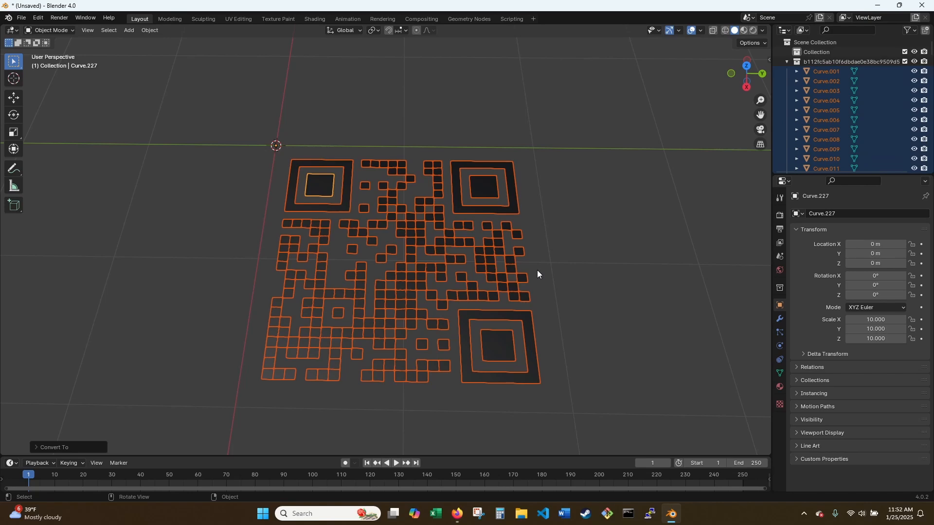
Enter Edit Mode and select every face of the QR code meshes
key("Tab")
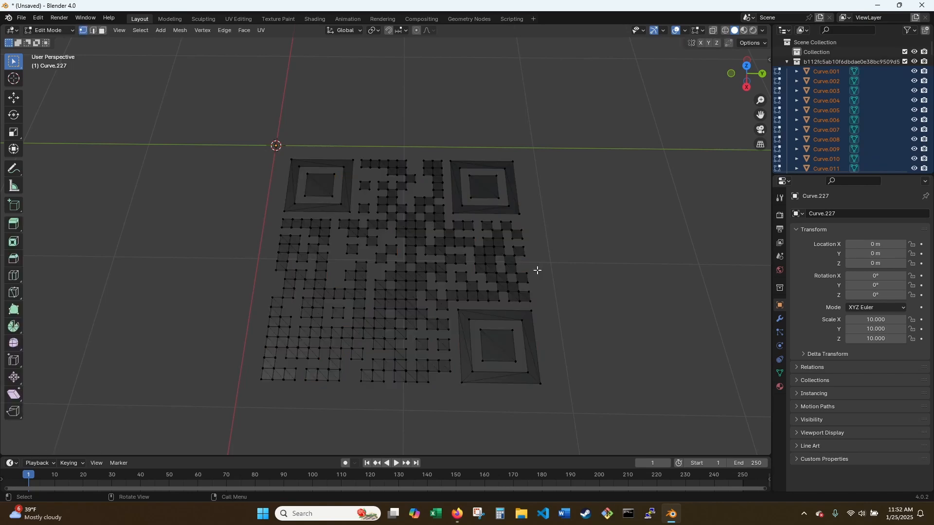
key("a")
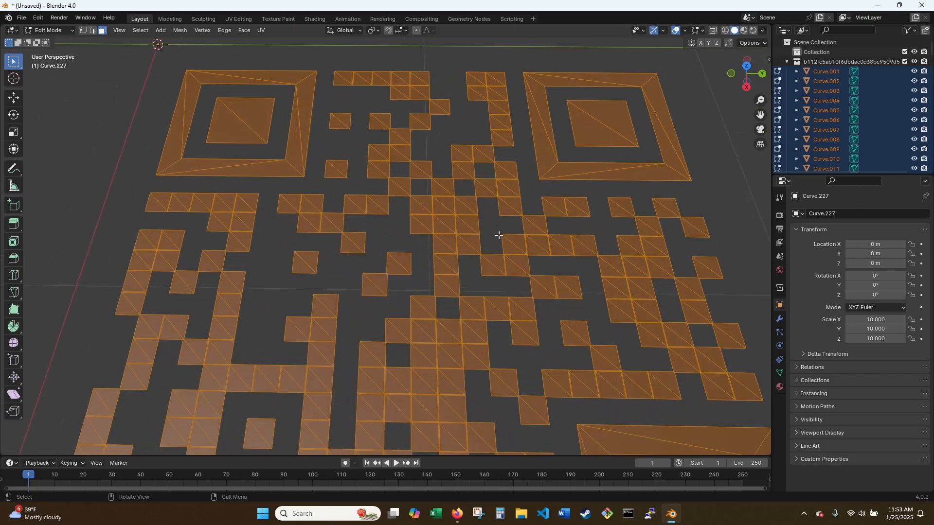
Dissolve the triangulated faces into clean module faces, then deselect
right_click(498, 235)
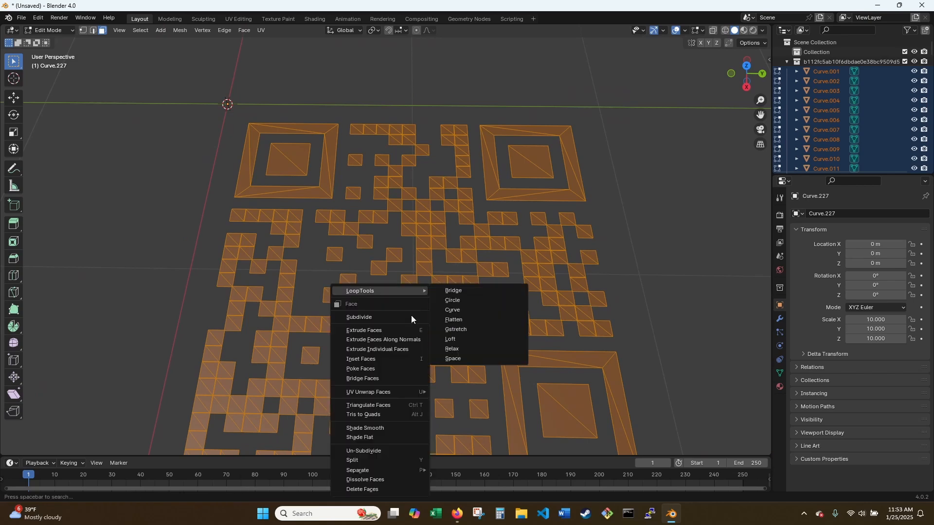
mouse_move(381, 482)
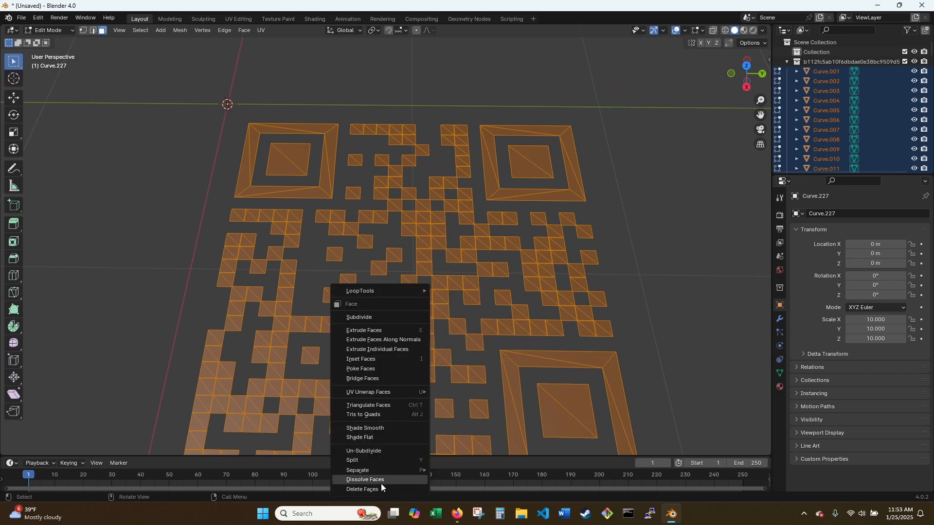
left_click(364, 480)
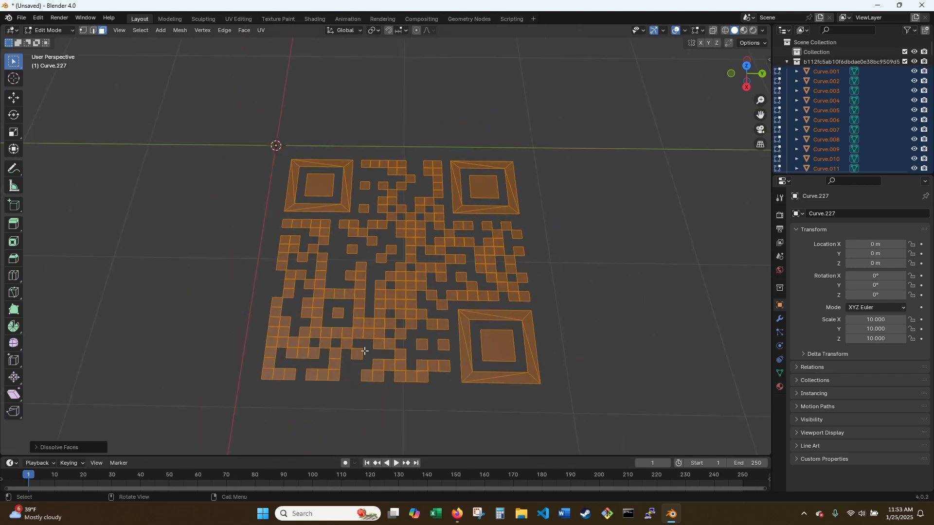
mouse_move(590, 161)
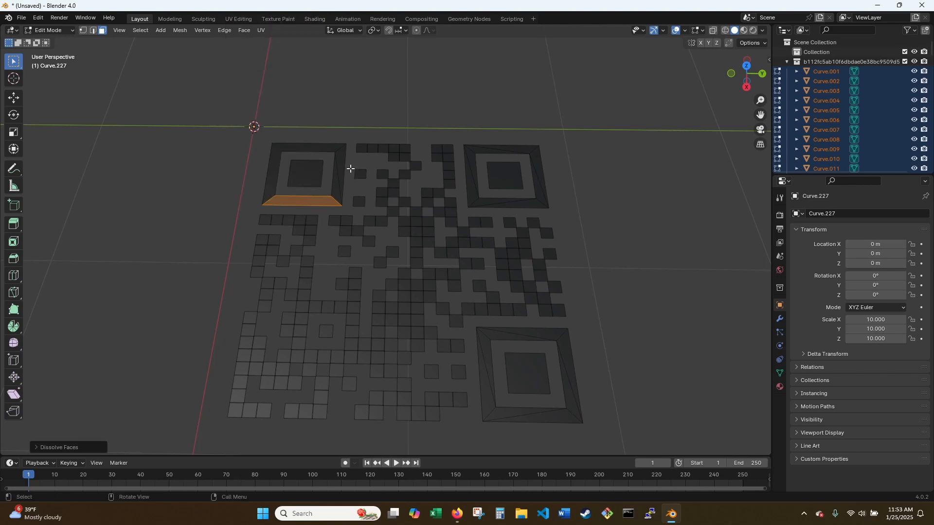
left_click(473, 201)
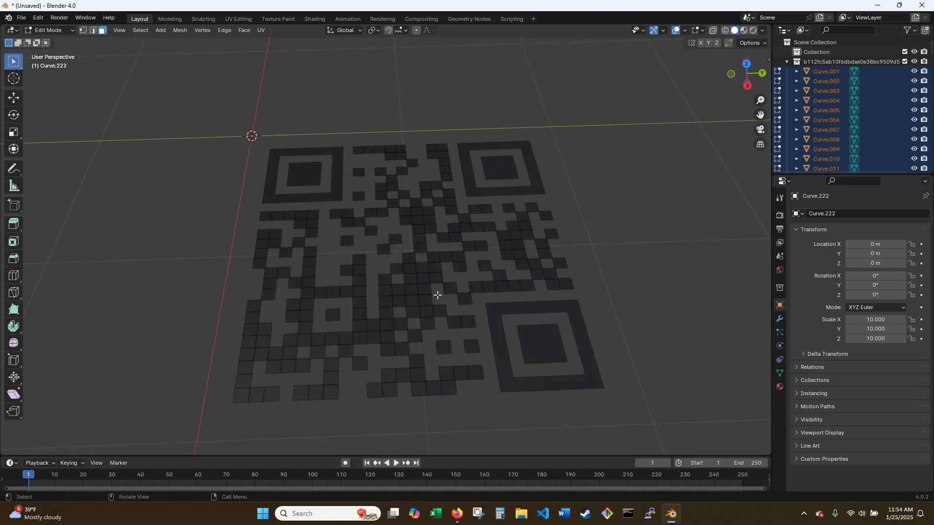
mouse_move(388, 191)
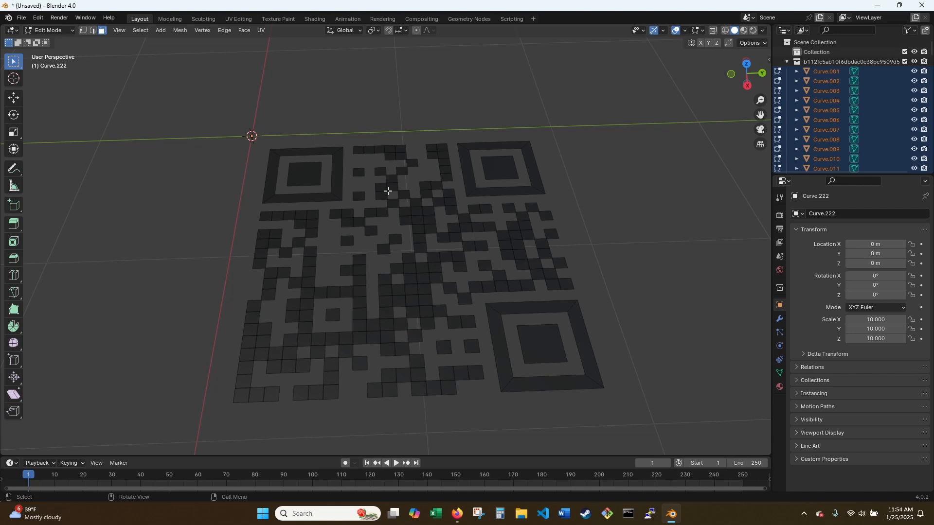
mouse_move(607, 212)
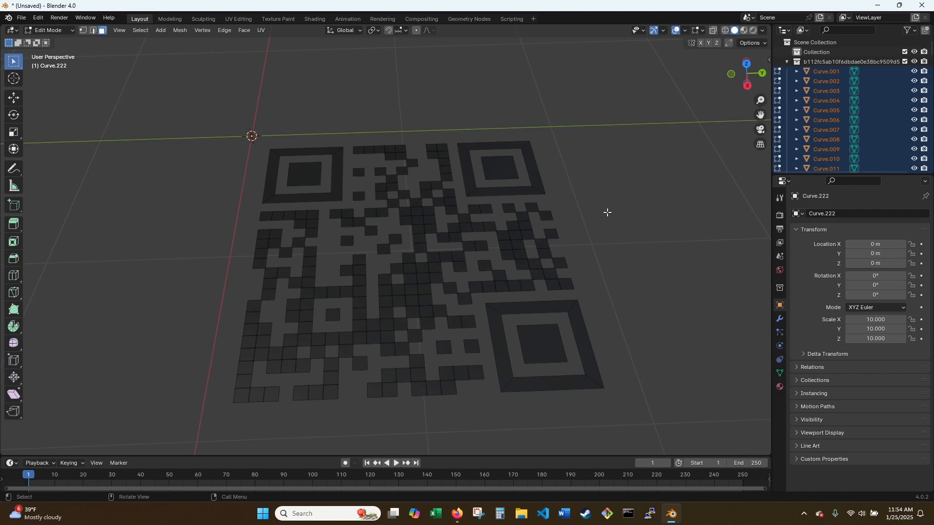
Select all QR code faces and extrude them without moving them
key("a")
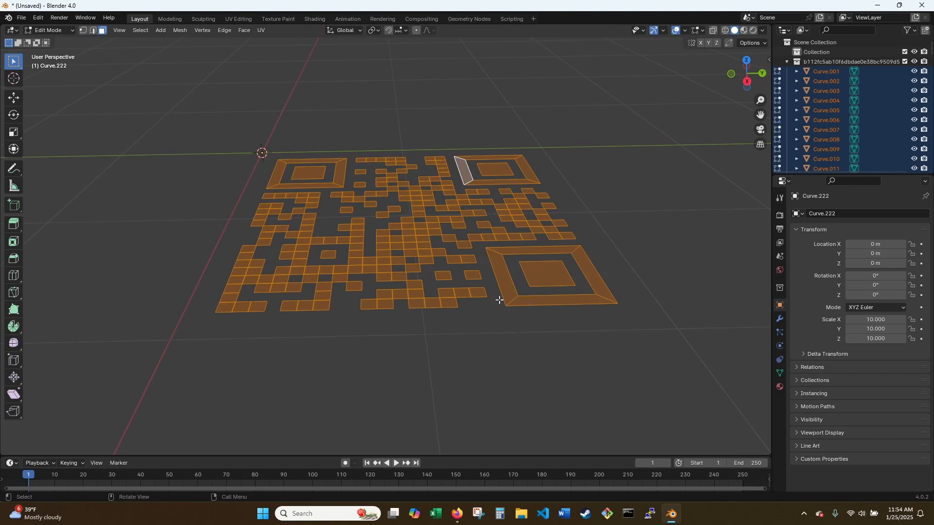
key("e")
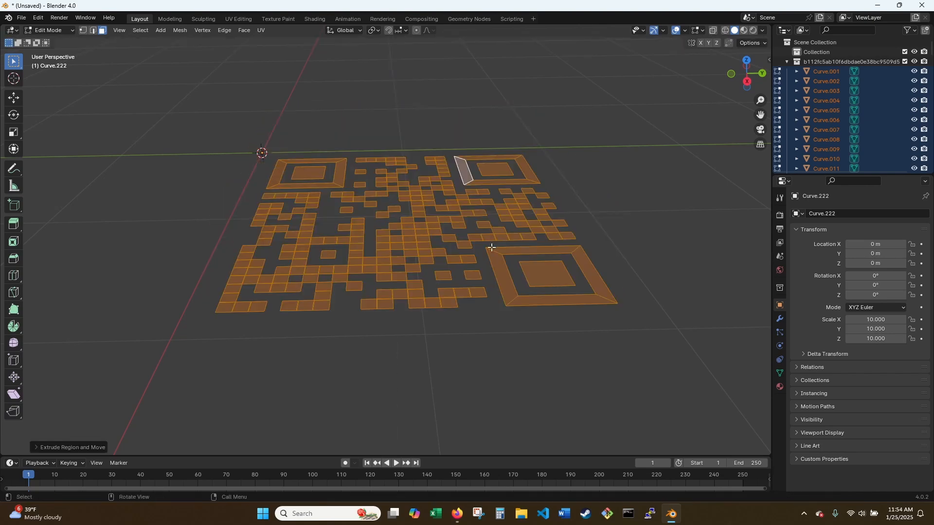
key("g")
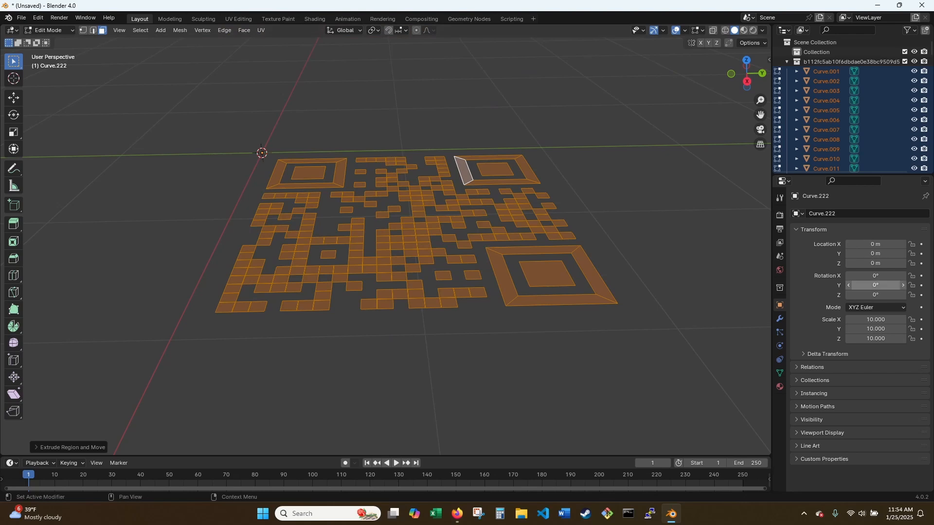
Return to Object Mode and scale the QR code objects by 20
scroll("down", 3)
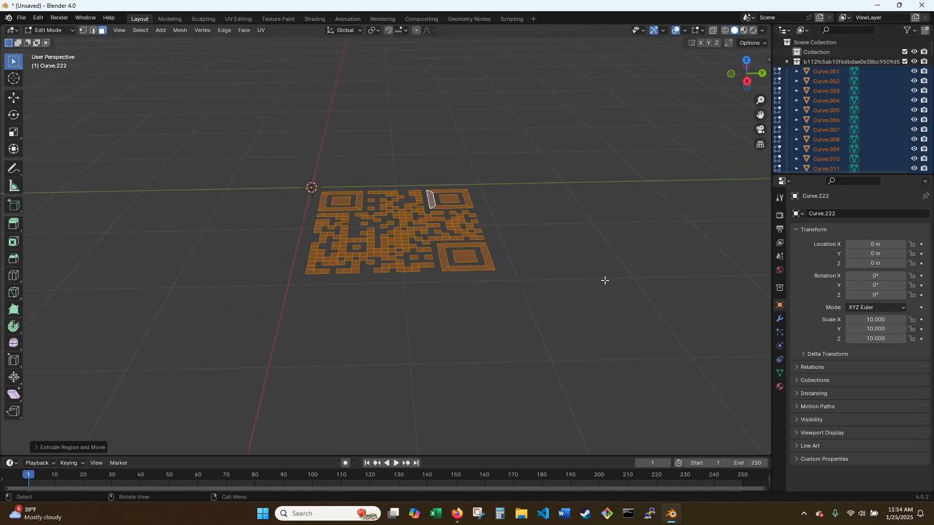
key("Tab")
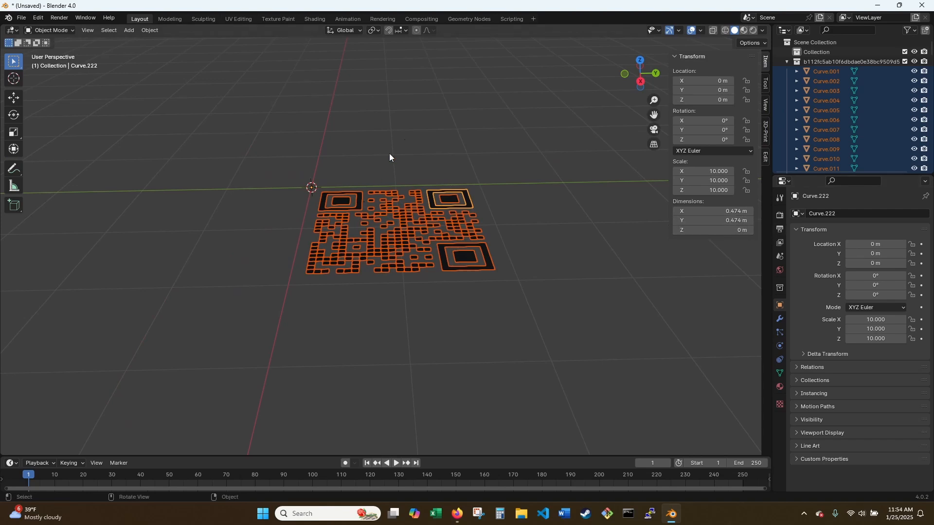
mouse_move(437, 147)
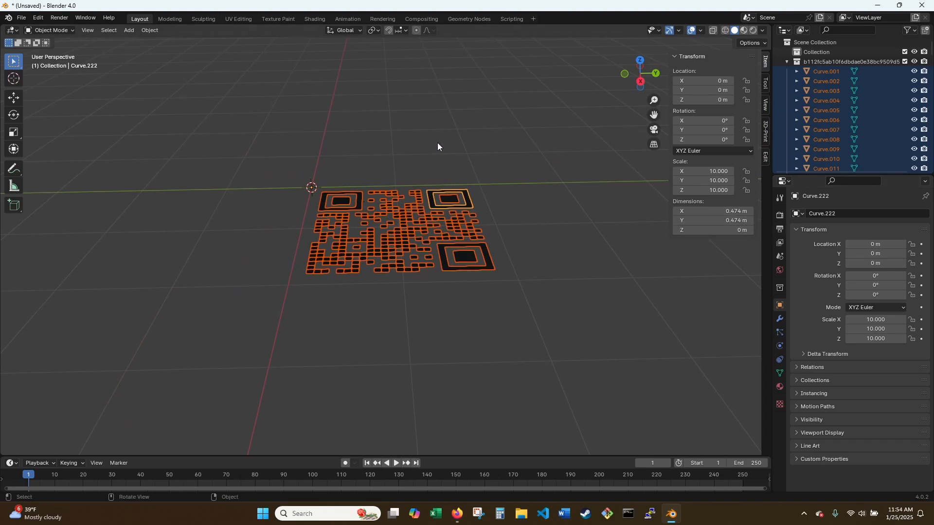
key("s")
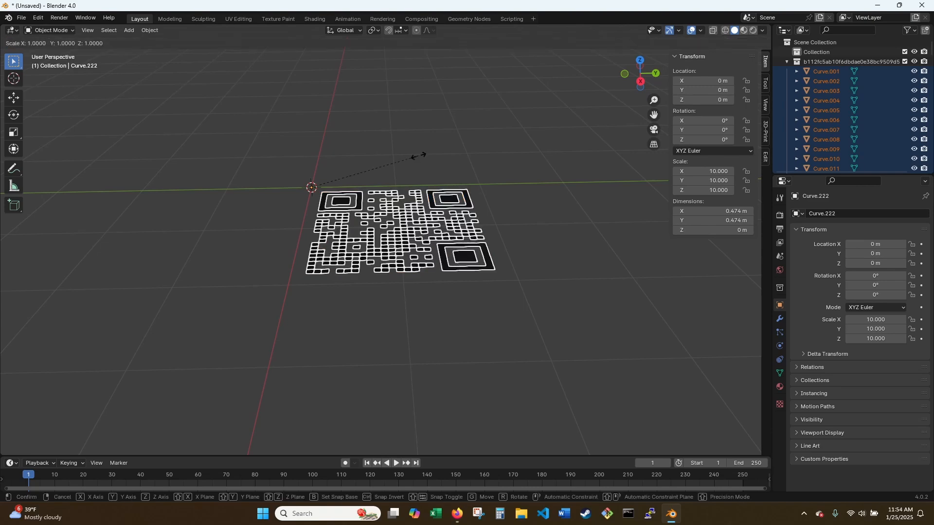
type("20")
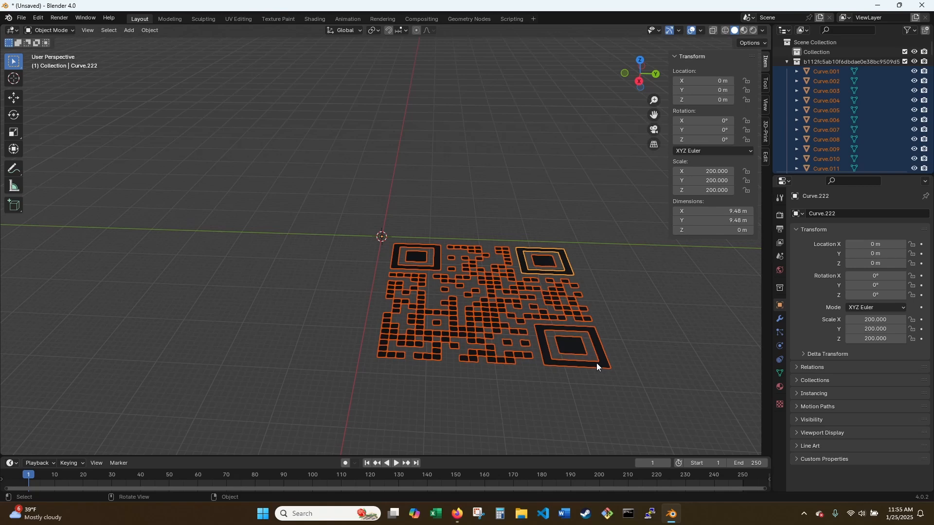
In Edit Mode, move the extruded module faces upward into raised 3D blocks
key("Tab")
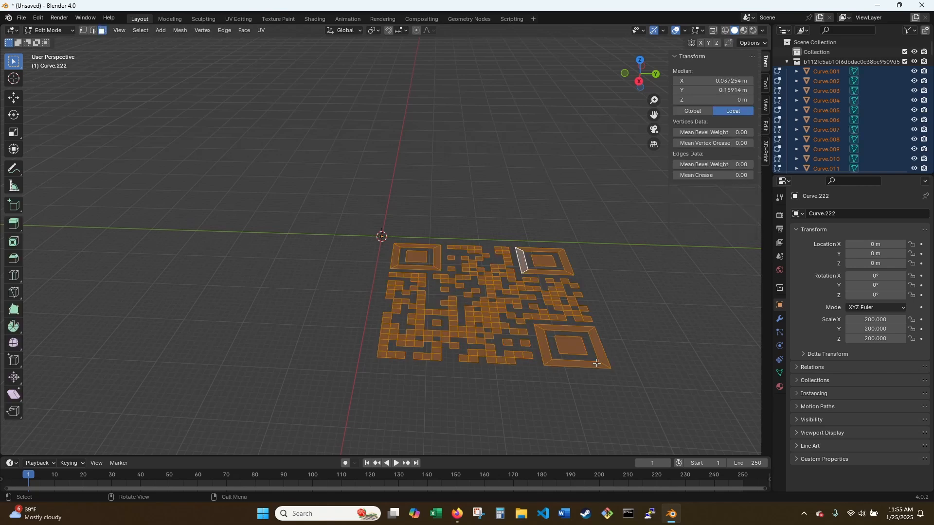
key("g")
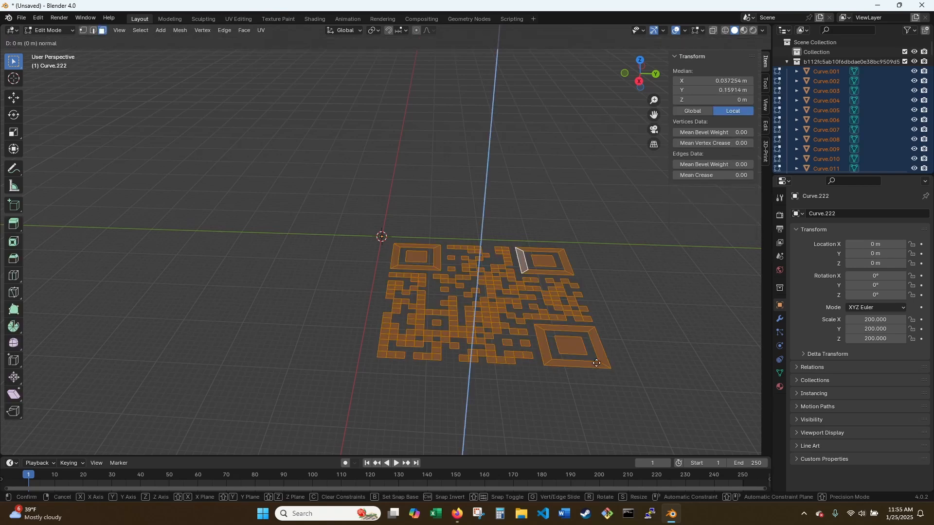
left_click(586, 356)
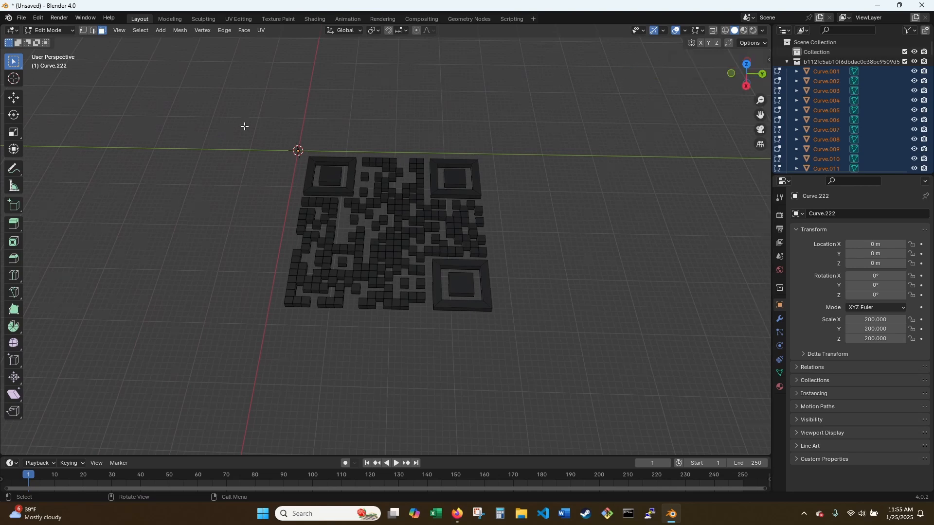
Add a cube, resize it to a 50 × 50 × 1 m slab, and move it under the QR code
key("Tab")
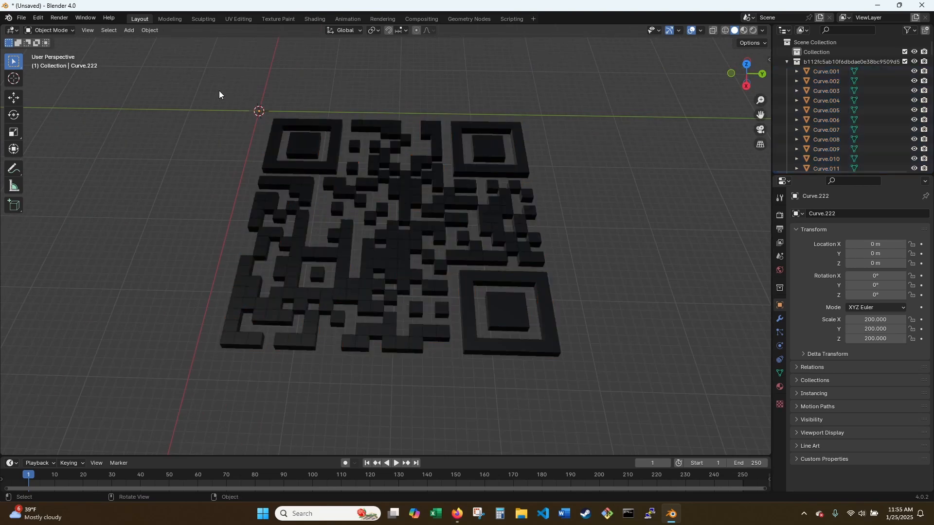
left_click(128, 29)
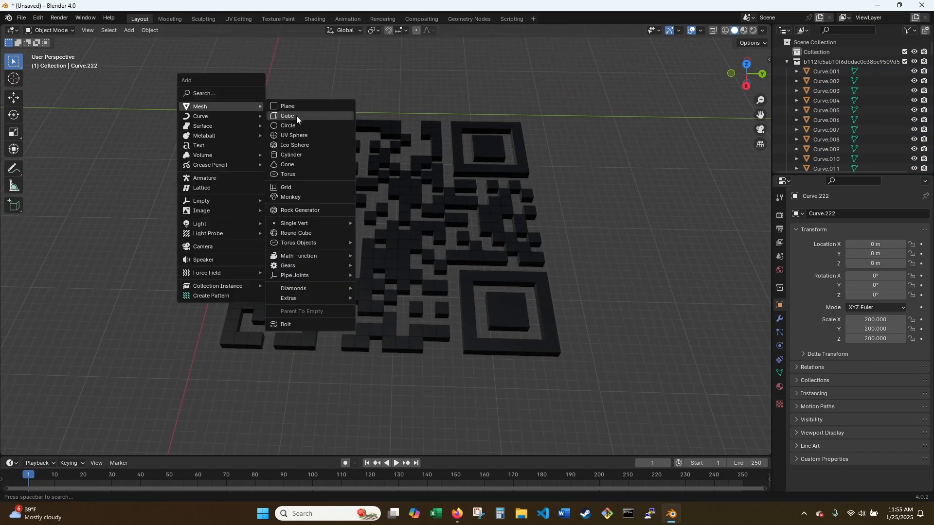
left_click(287, 116)
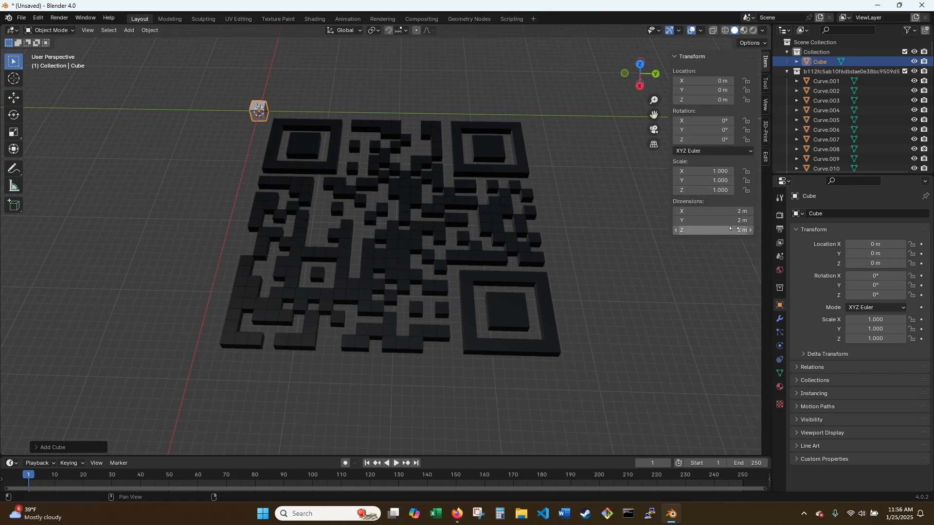
left_click_drag(711, 189, 712, 190)
type("0.500")
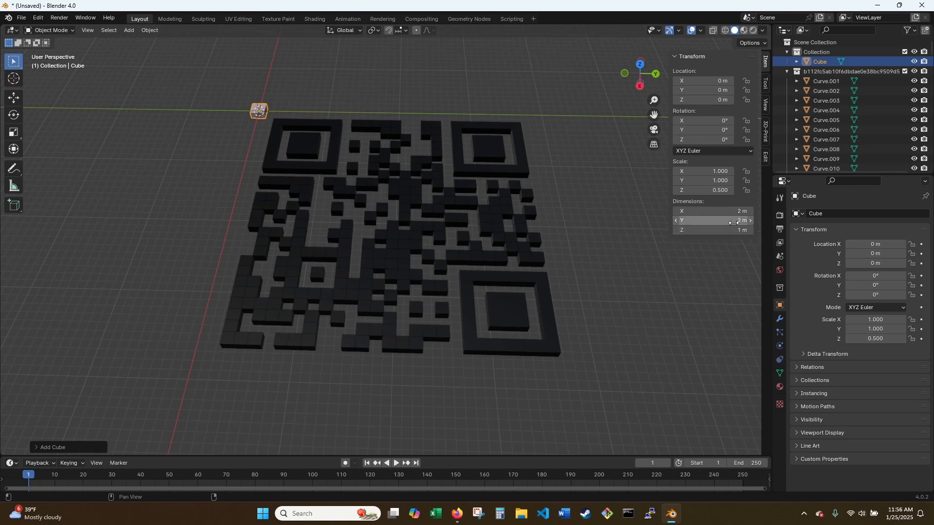
double_click(711, 221)
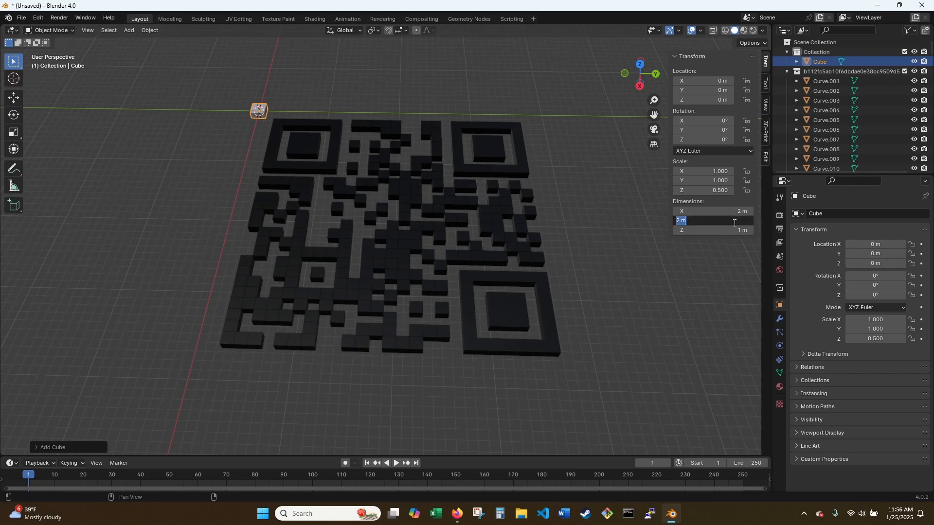
type("50")
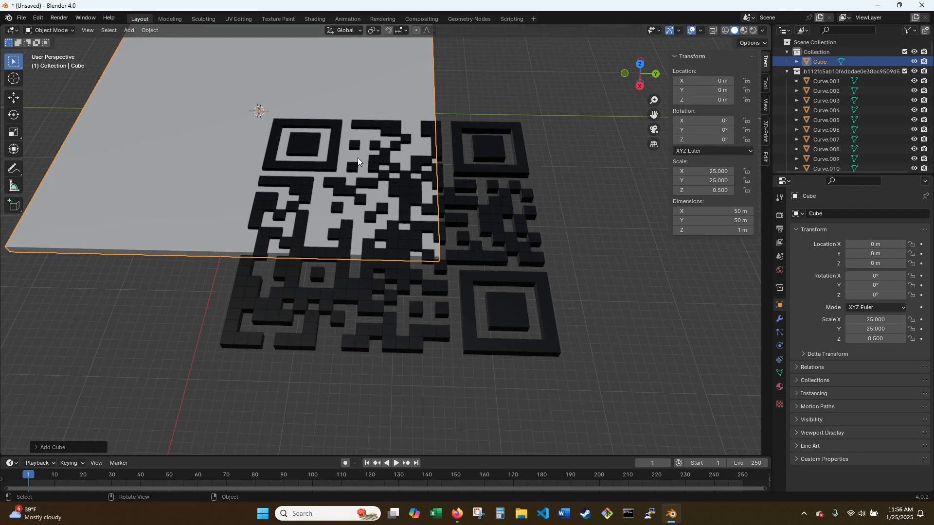
key("g")
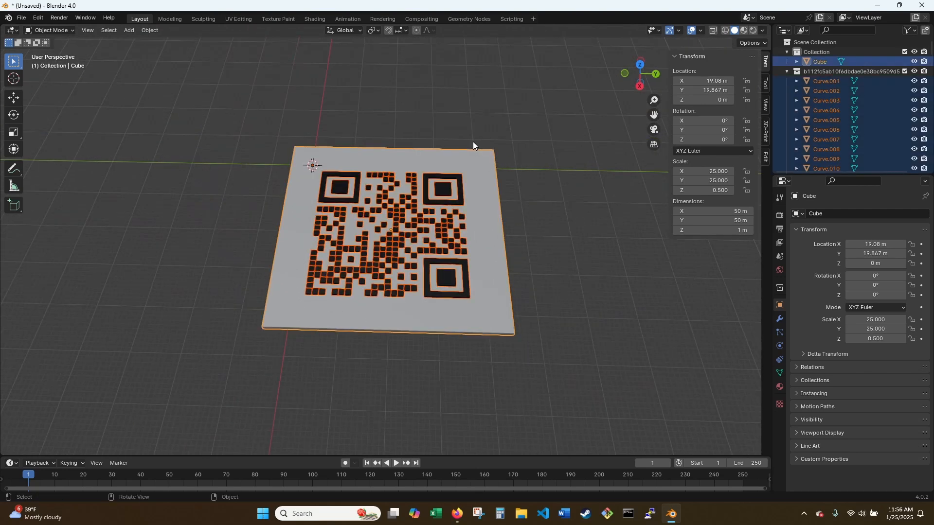
mouse_move(34, 34)
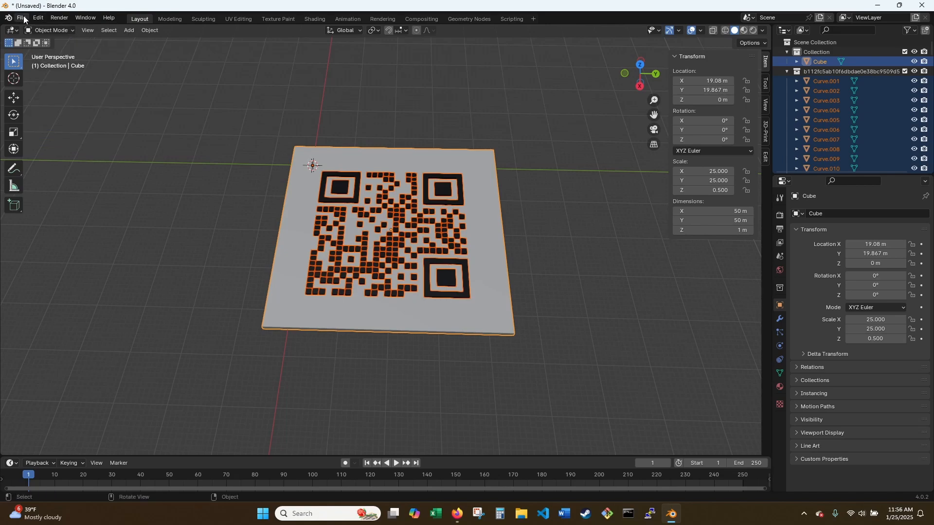
Start an STL export of the QR code plate and choose the destination folder
left_click(21, 17)
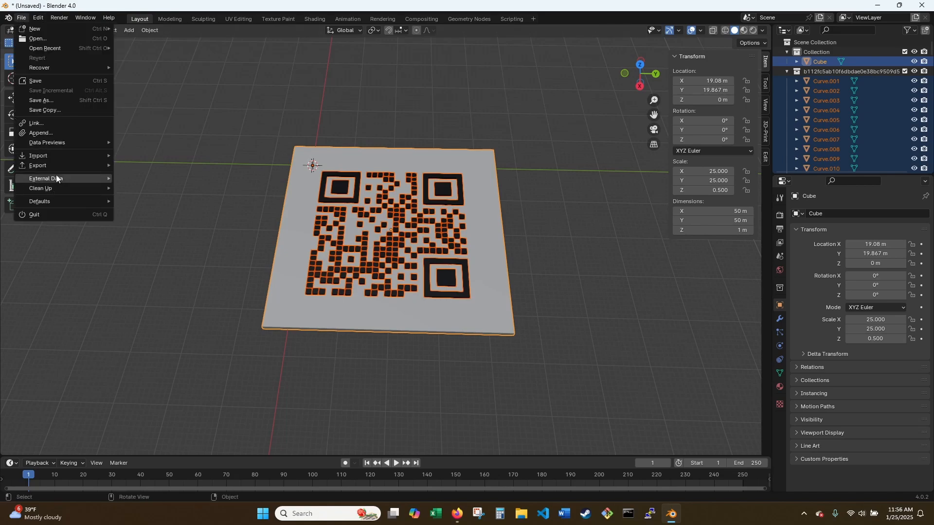
left_click(37, 165)
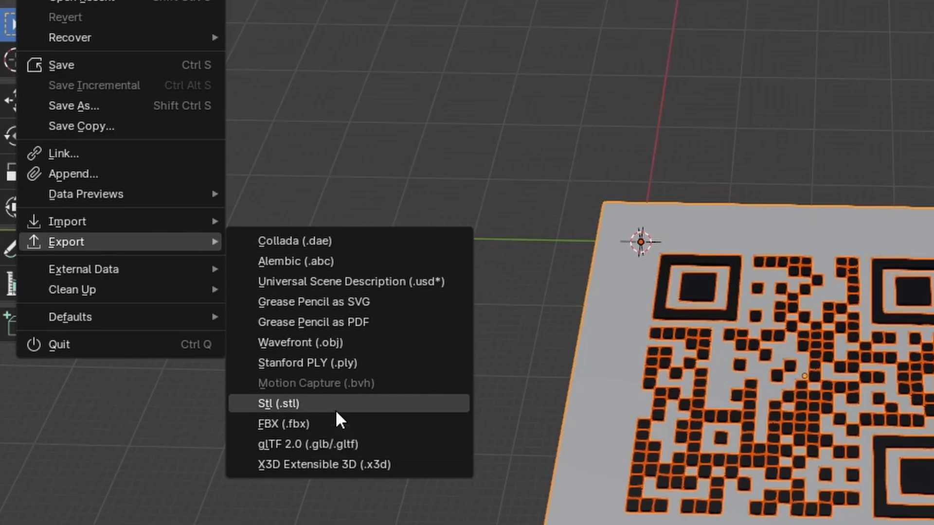
left_click(278, 403)
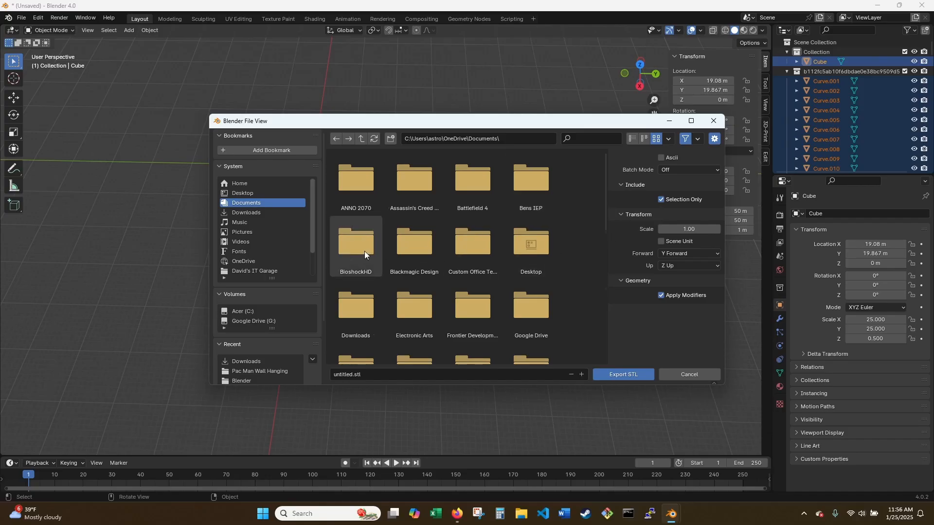
left_click(246, 213)
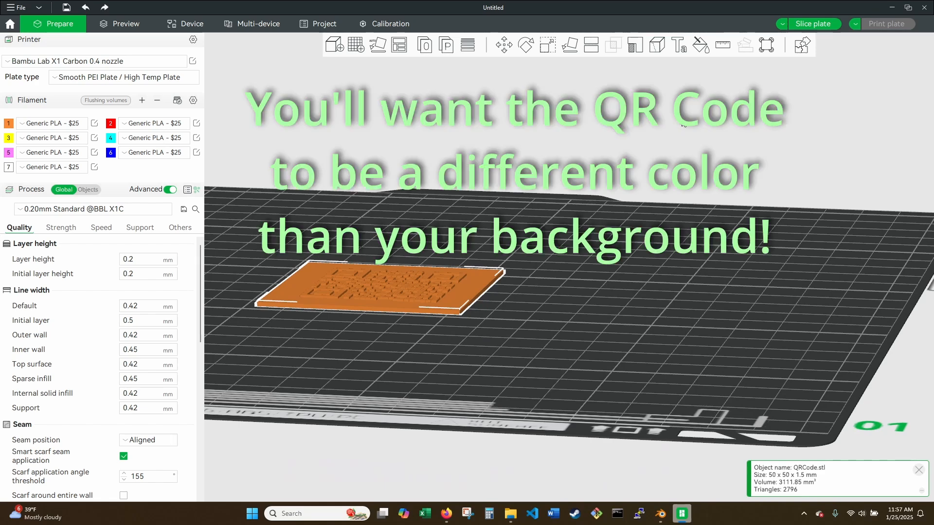
mouse_move(269, 11)
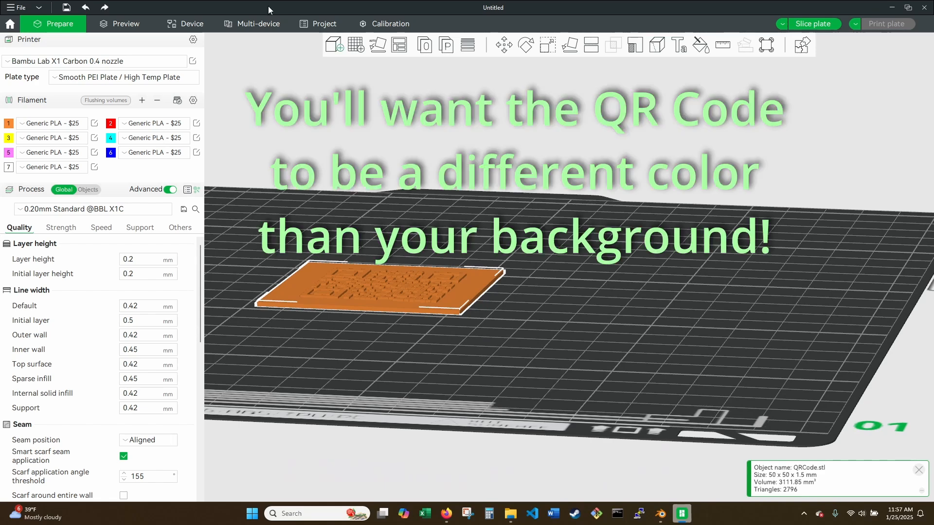
Import QRCode.stl into Bambu Studio's Prepare tab
left_click(125, 23)
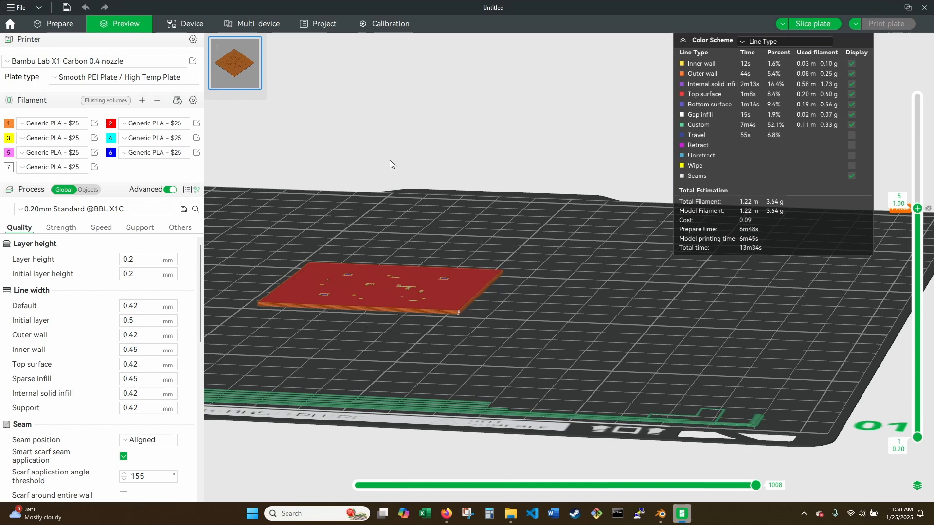
Slice the plate and review the 3.64 g, 13m34s estimate in Preview
left_click(916, 208)
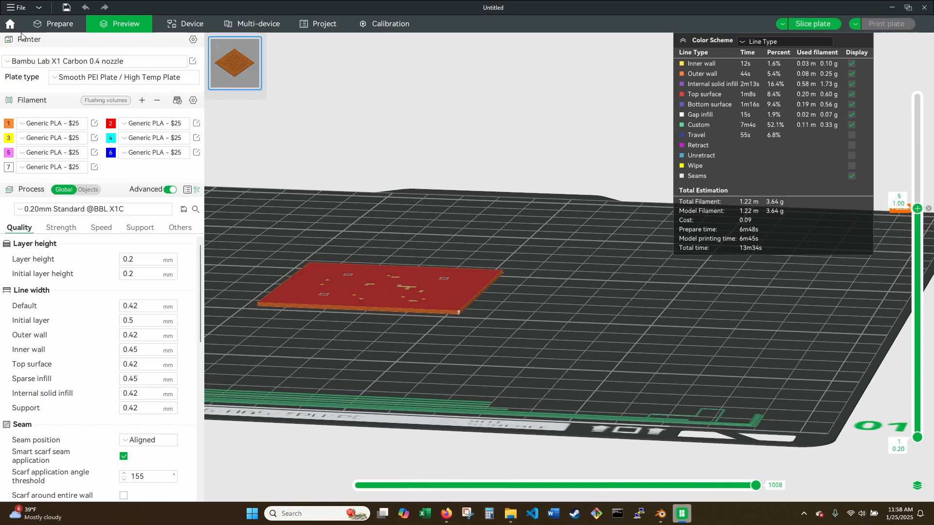
mouse_move(704, 265)
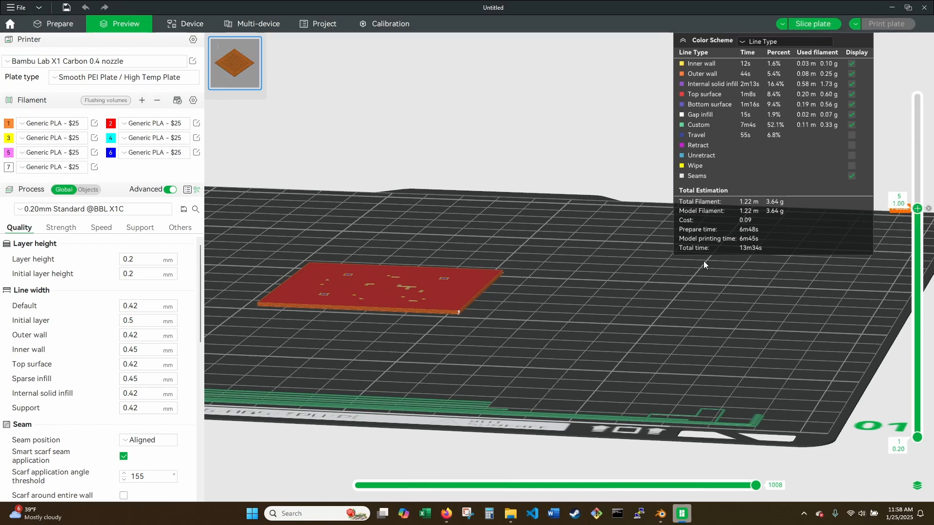